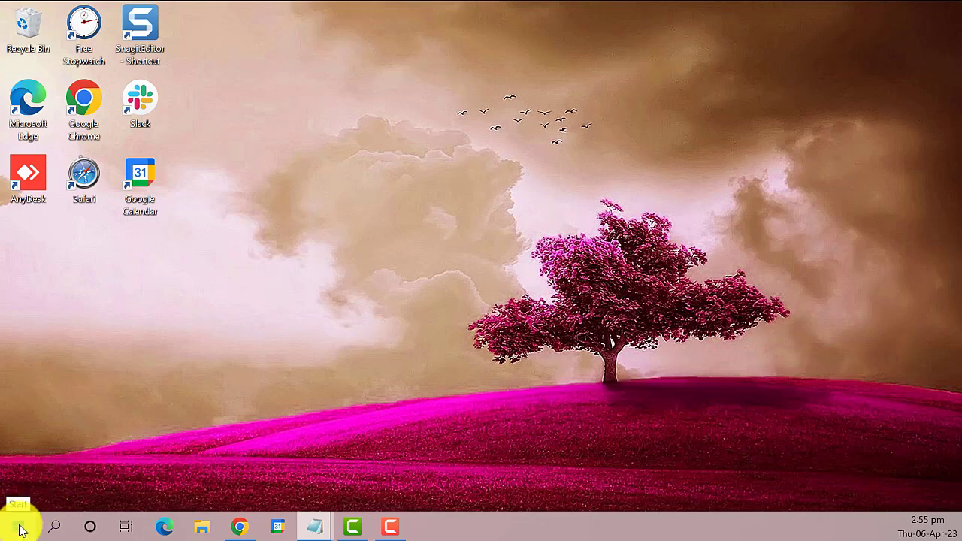
# - Bring up the Win+X quick-access menu from the Start button
pyautogui.rightClick(16, 523)
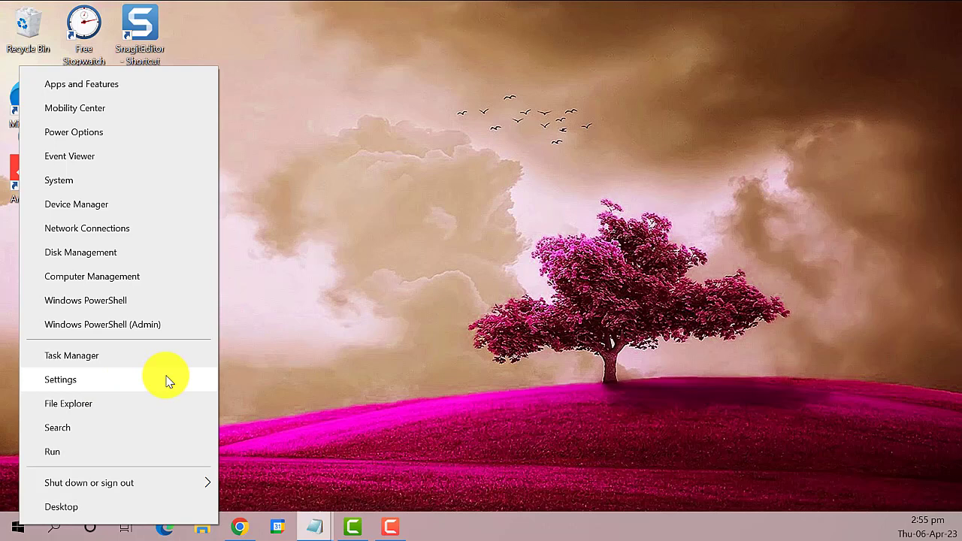
# - Launch Settings from the menu and go into Update & Security
pyautogui.click(60, 379)
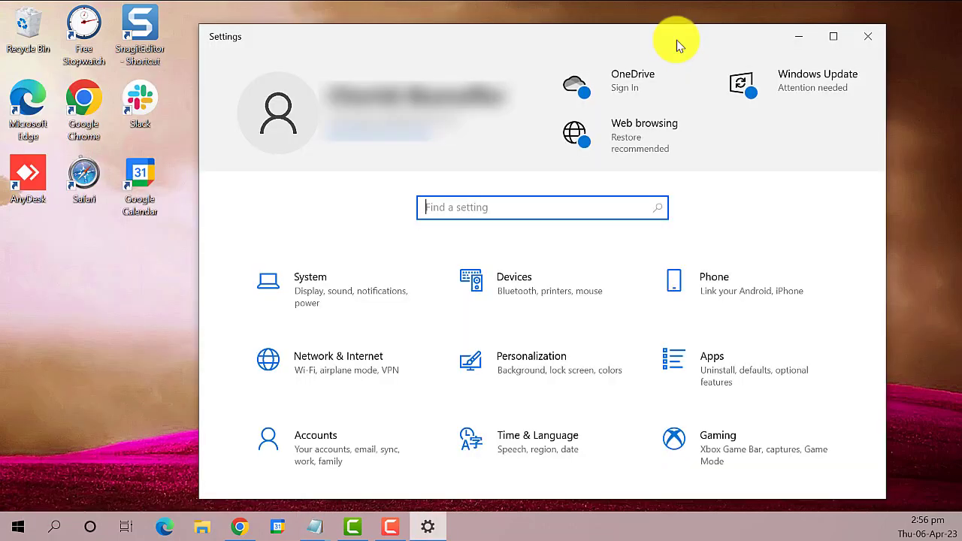
pyautogui.scroll(-3)
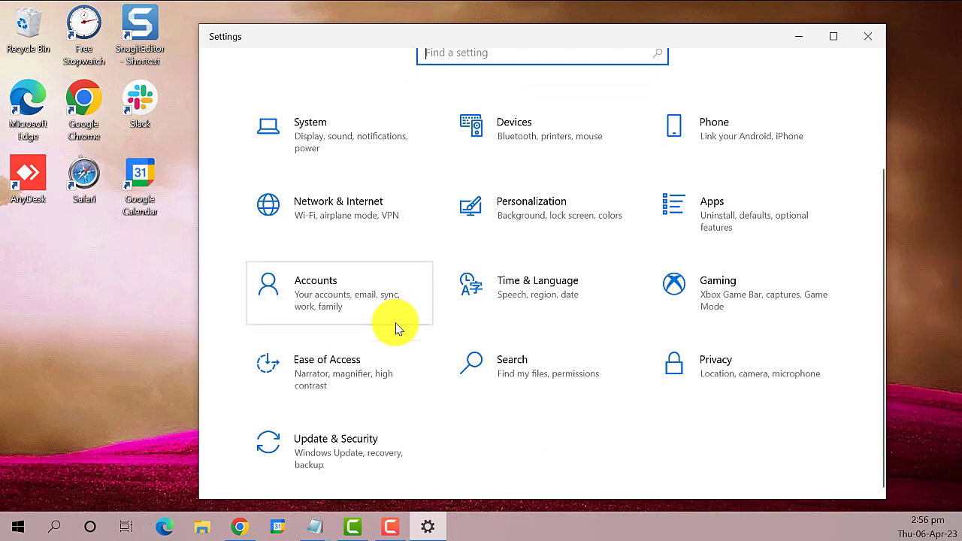
pyautogui.moveTo(274, 428)
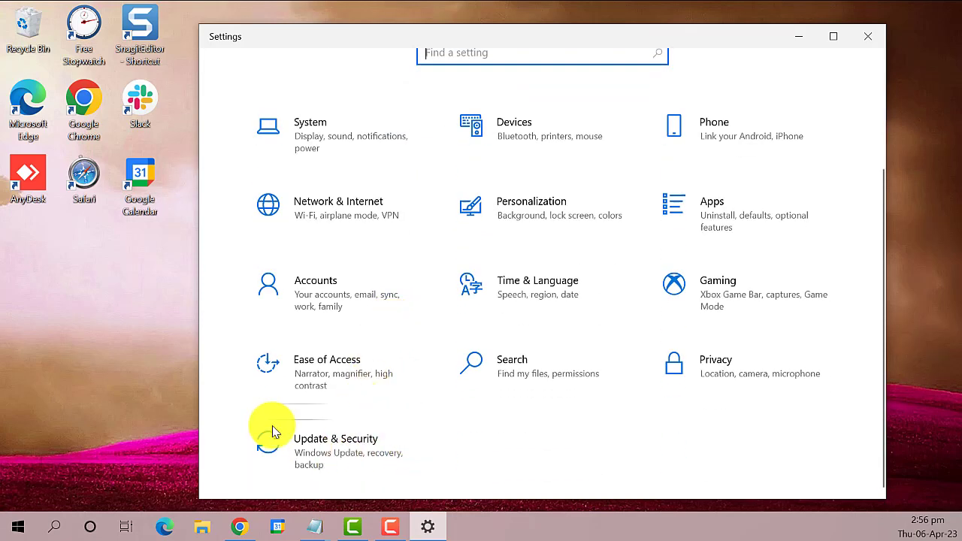
pyautogui.click(336, 439)
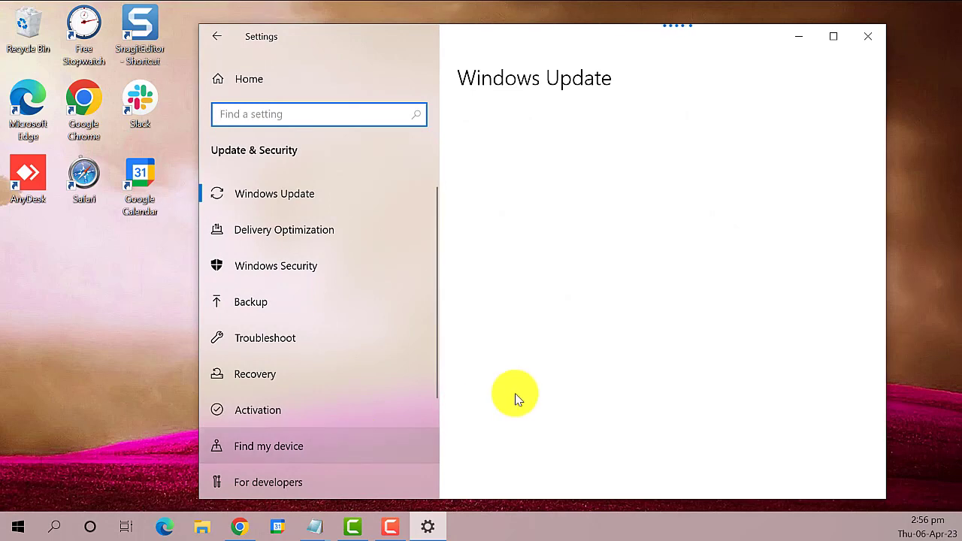
pyautogui.moveTo(433, 203)
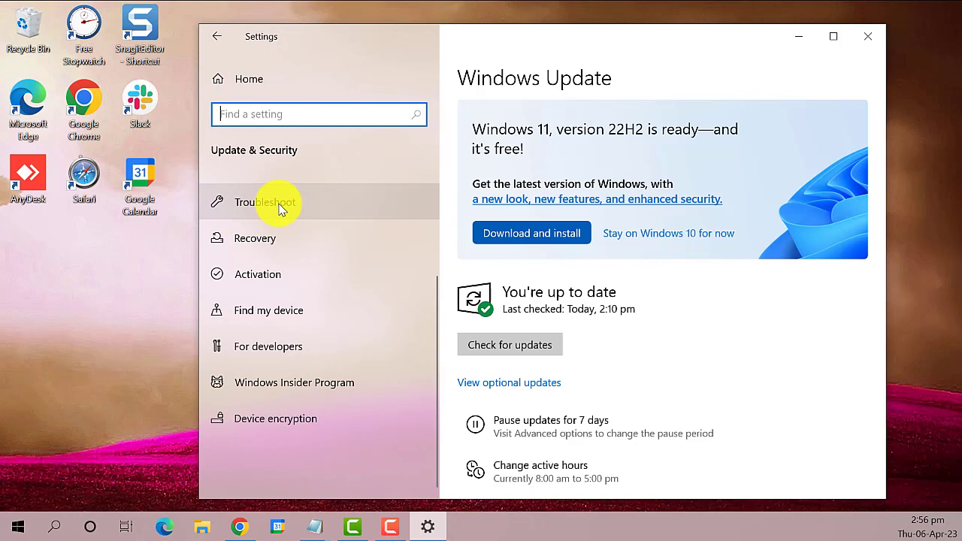
# - Switch to the Troubleshoot page and bring the additional troubleshooters link into view
pyautogui.click(264, 201)
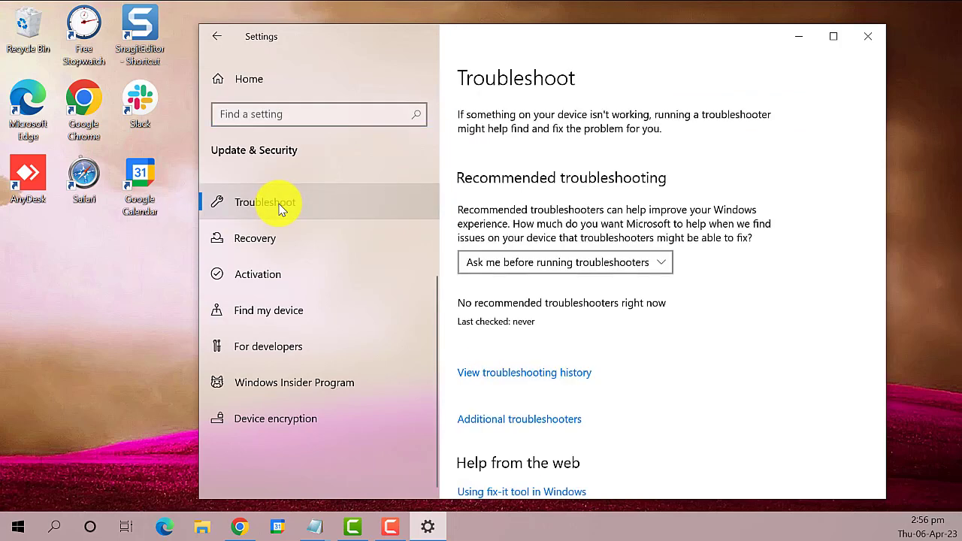
pyautogui.scroll(-3)
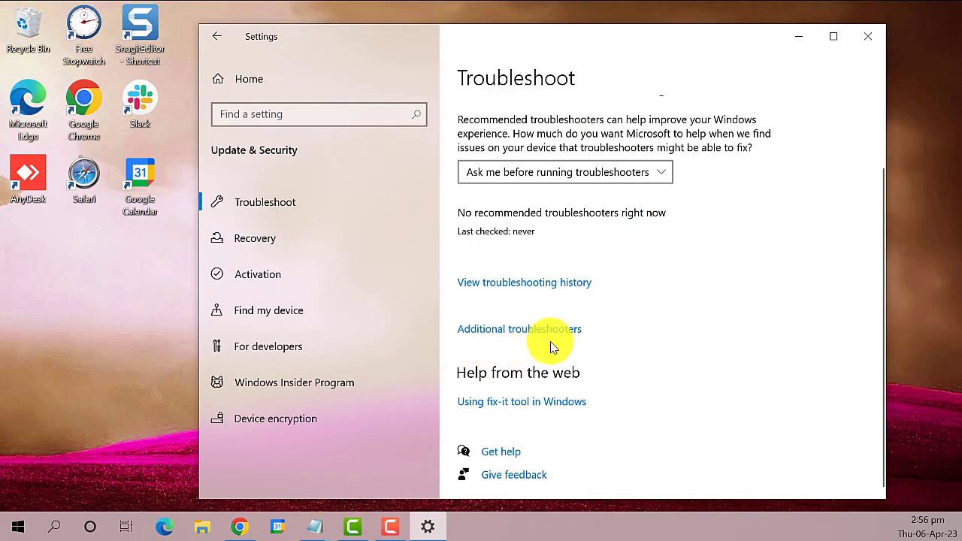
pyautogui.moveTo(595, 320)
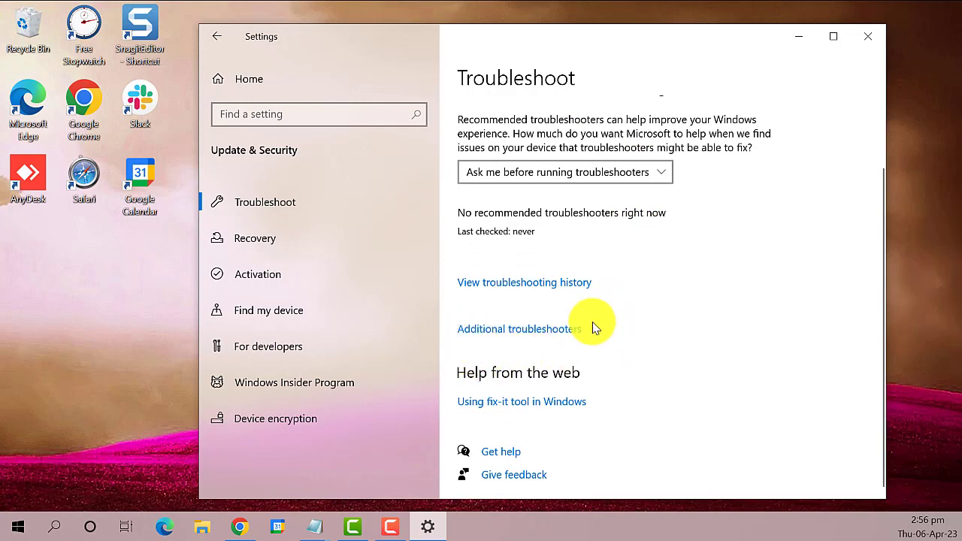
# - Show Additional troubleshooters, expand Search and Indexing and run its troubleshooter
pyautogui.click(516, 328)
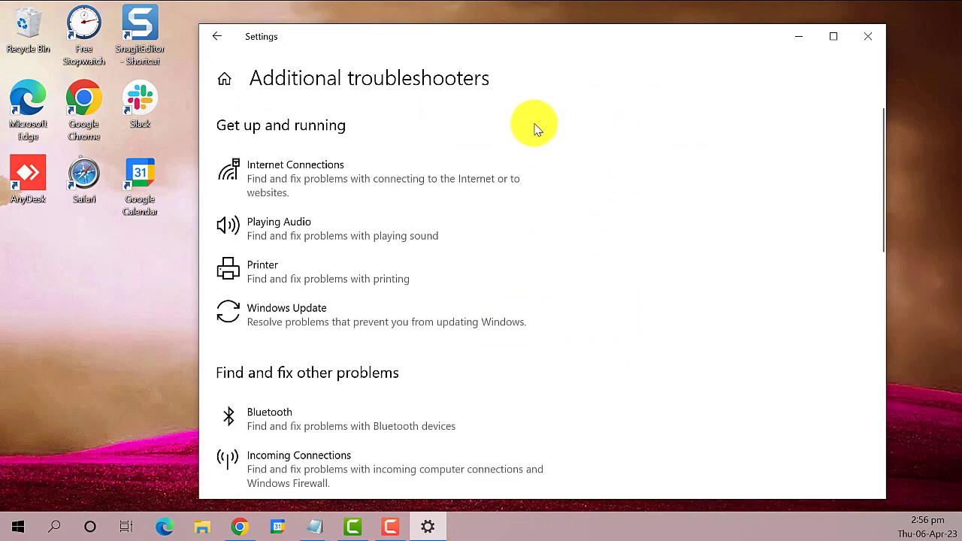
pyautogui.scroll(-3)
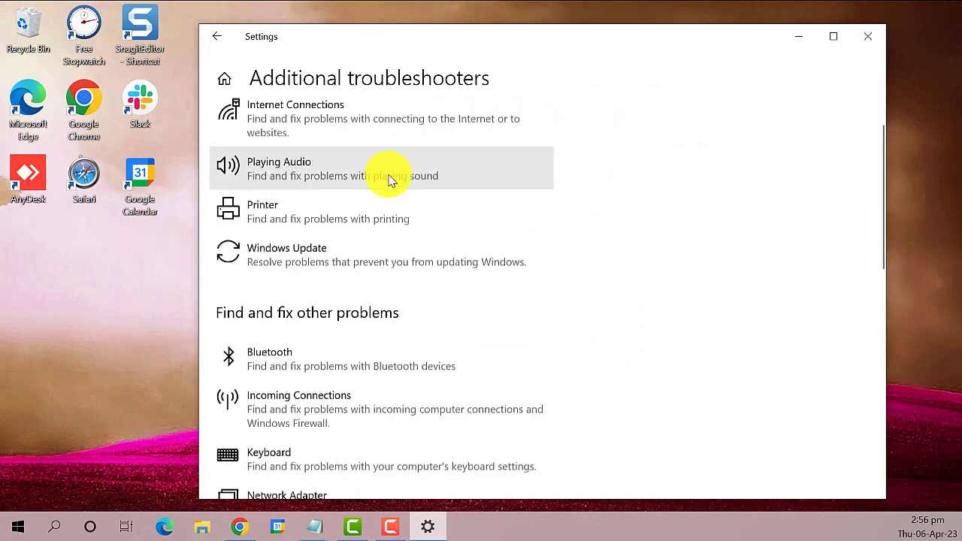
pyautogui.scroll(-3)
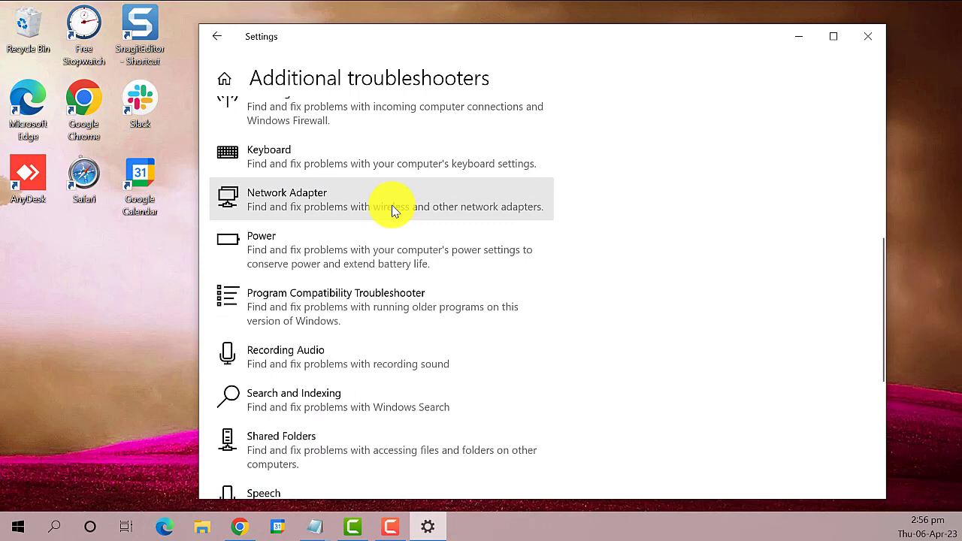
pyautogui.scroll(-3)
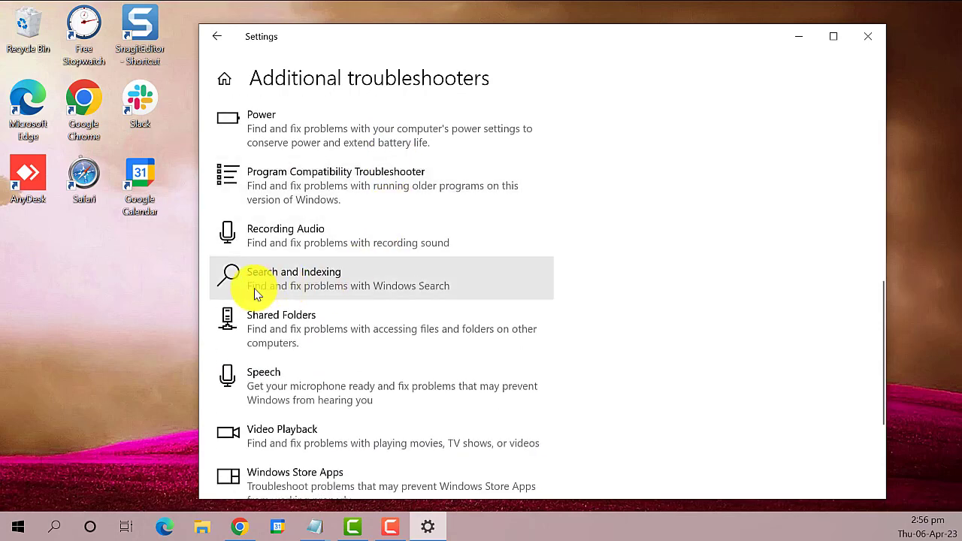
pyautogui.moveTo(340, 291)
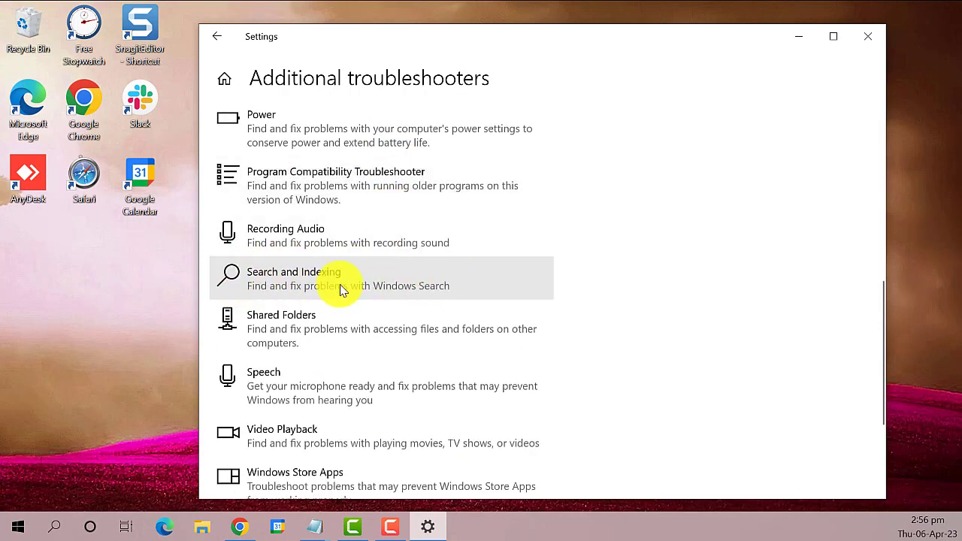
pyautogui.moveTo(322, 278)
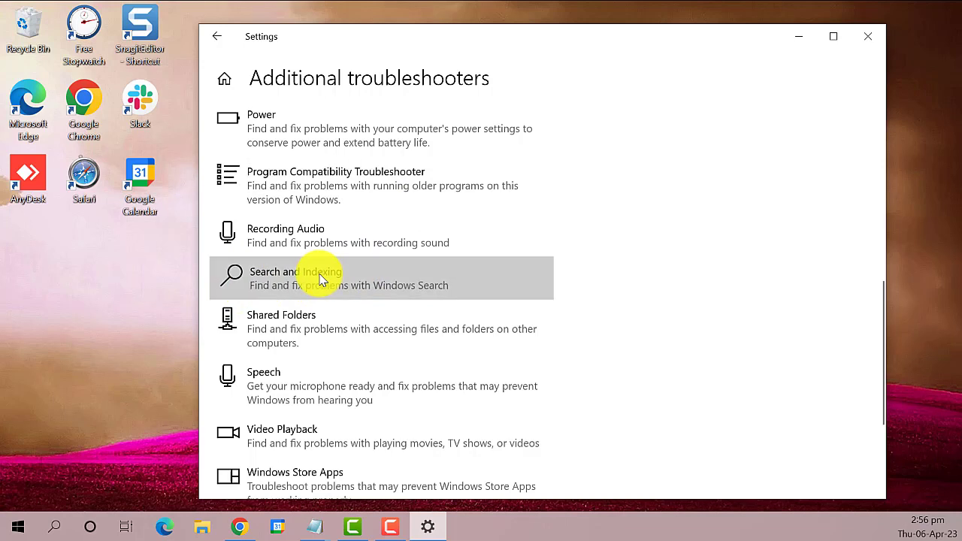
pyautogui.click(319, 278)
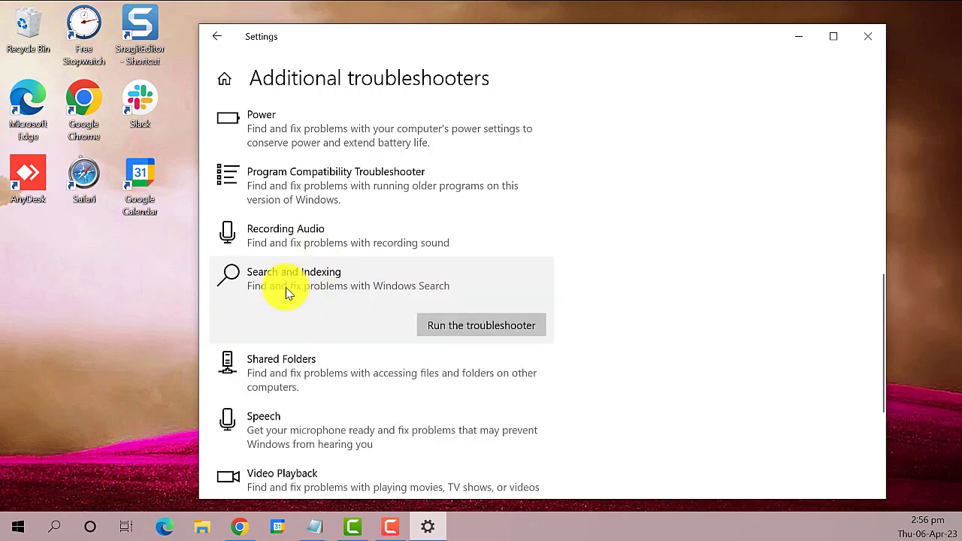
pyautogui.moveTo(368, 284)
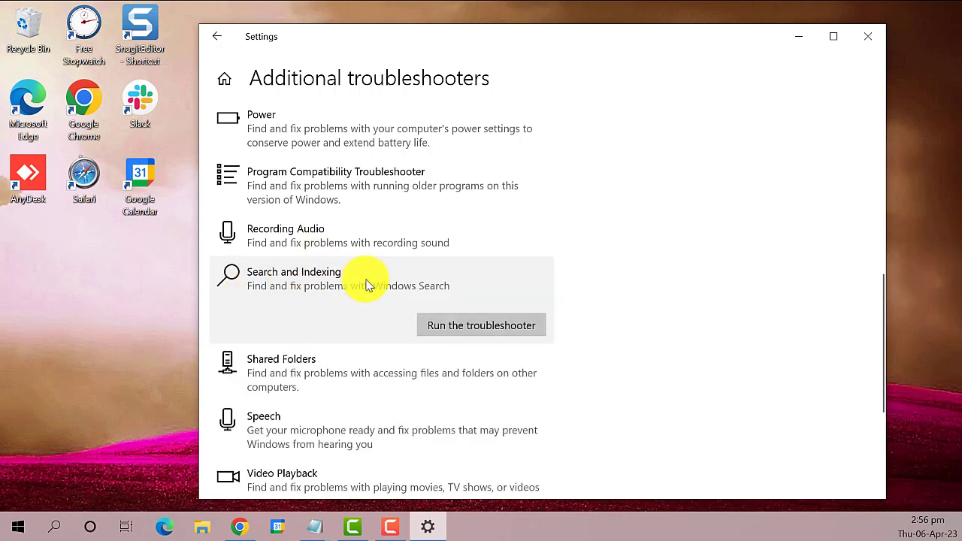
pyautogui.moveTo(523, 300)
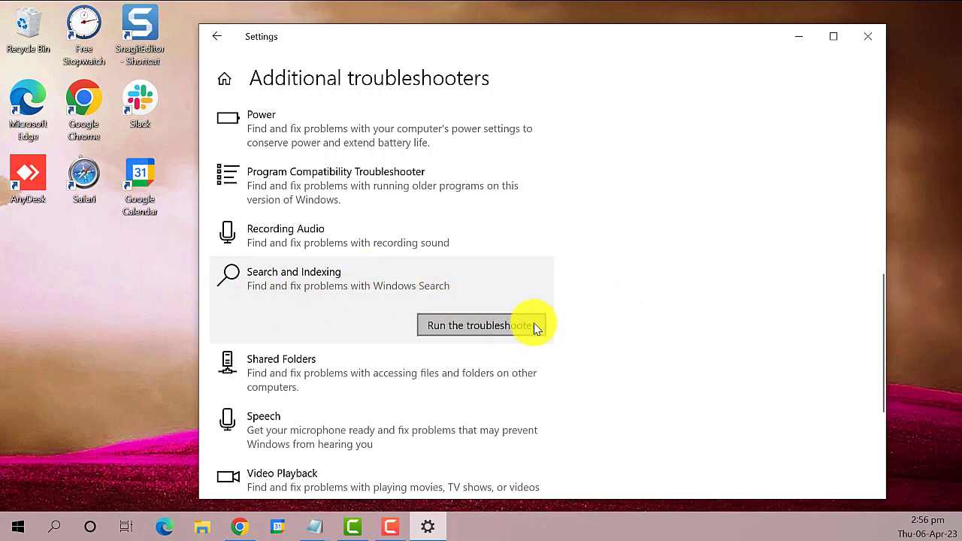
pyautogui.click(484, 324)
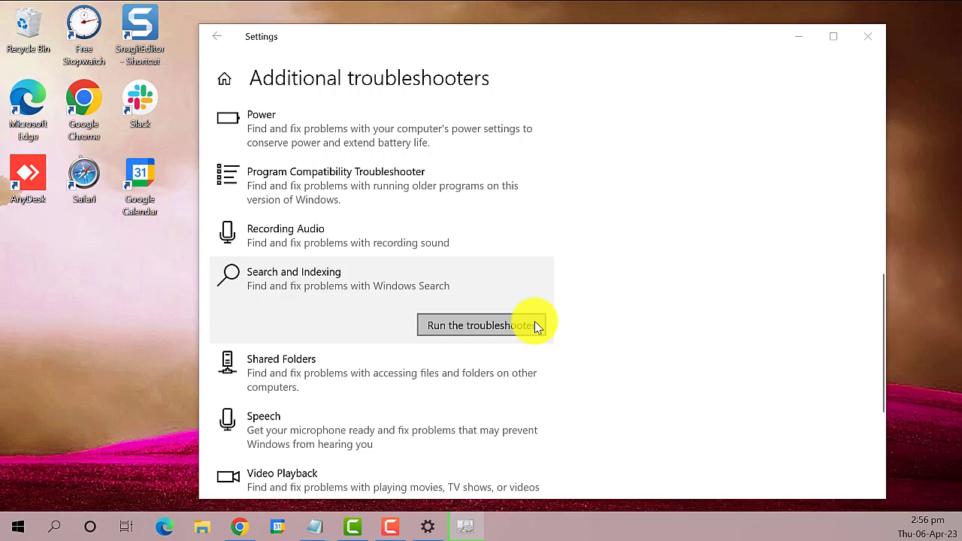
# - Cancel the Search and Indexing troubleshooter and close the Settings window
pyautogui.click(475, 325)
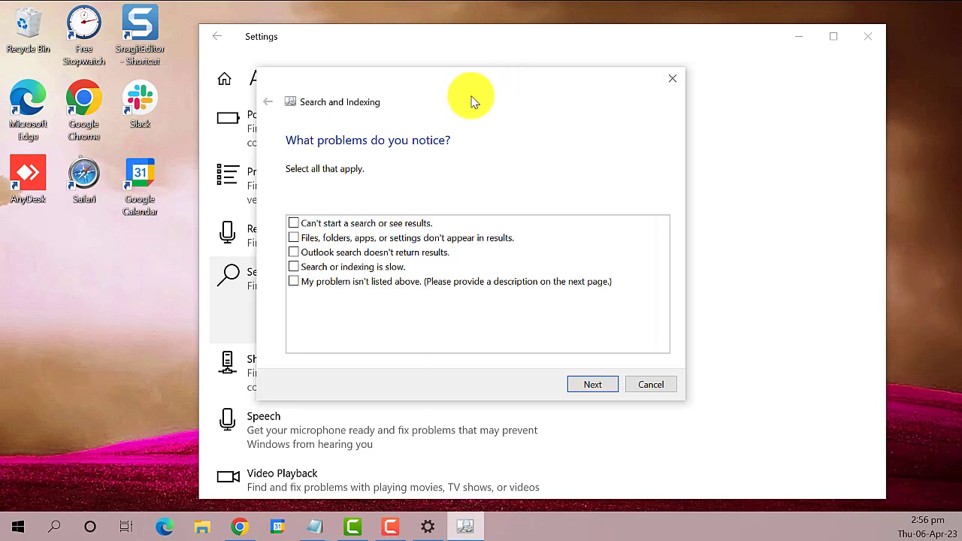
pyautogui.moveTo(394, 334)
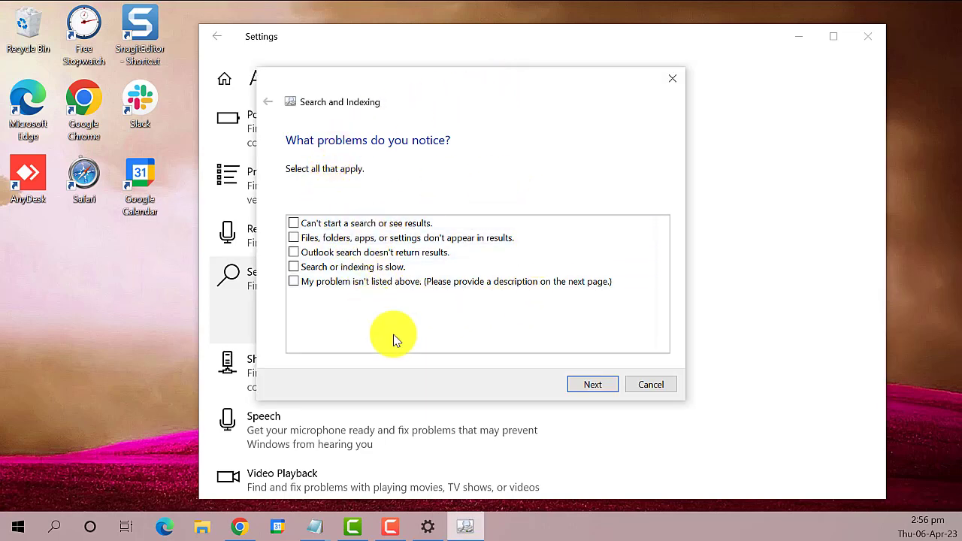
pyautogui.moveTo(609, 392)
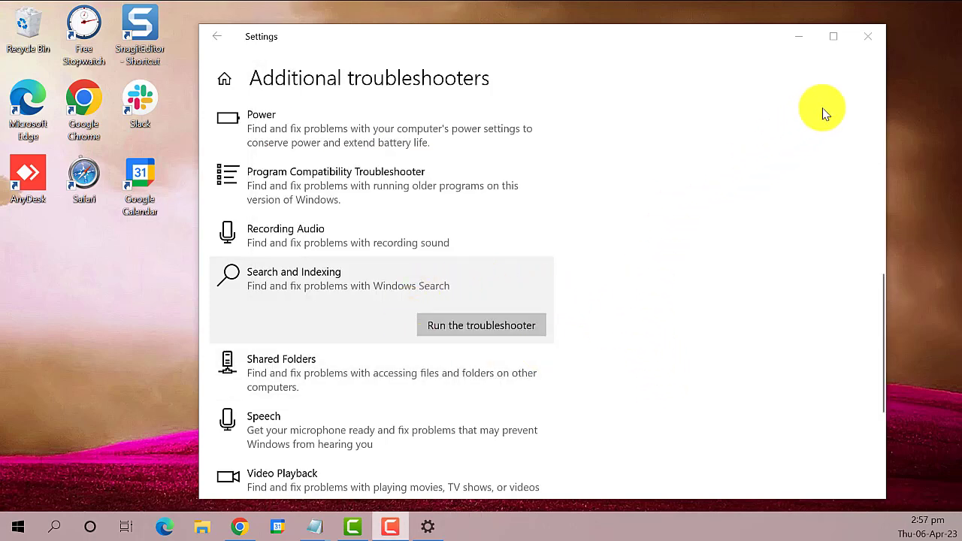
pyautogui.moveTo(869, 42)
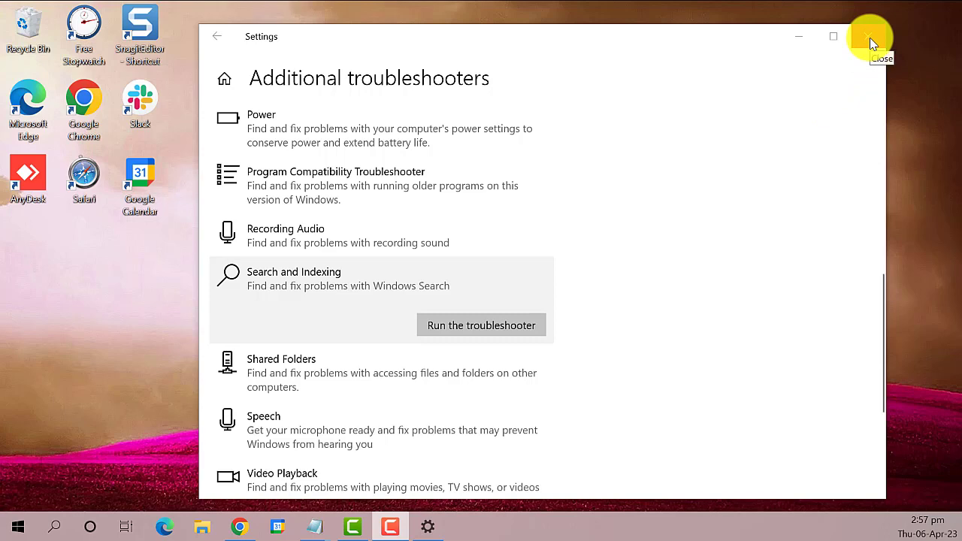
pyautogui.click(866, 36)
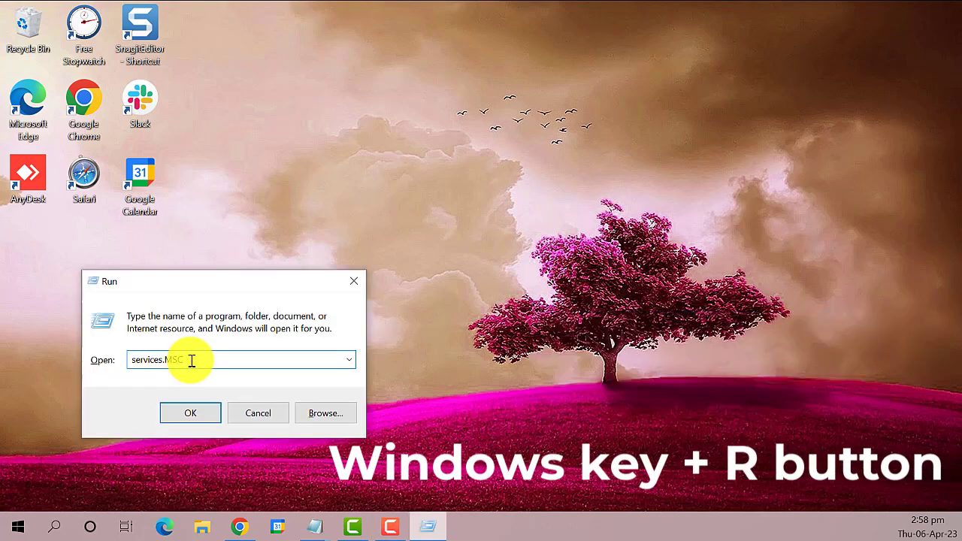
# - Run services.msc from the Run box to launch the Services console
pyautogui.press('Ctrl+A')
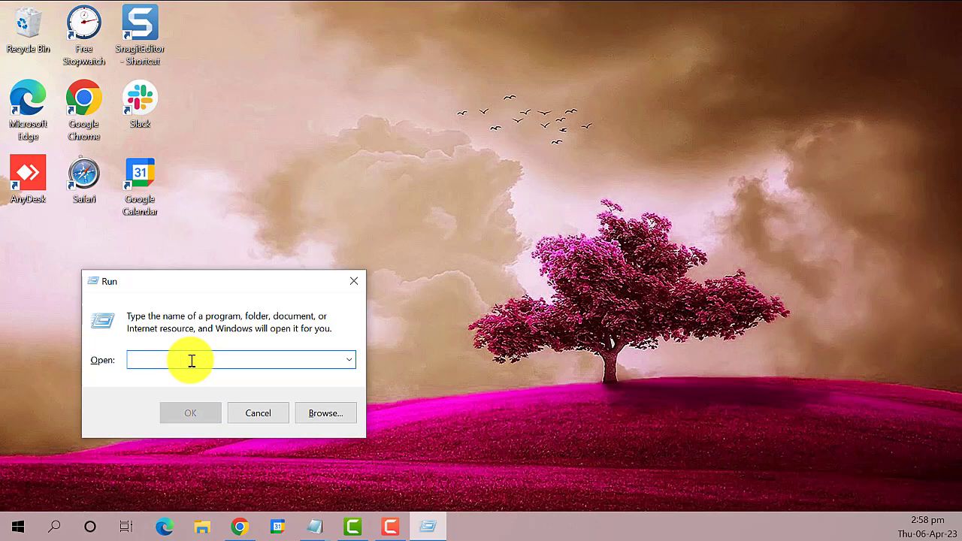
pyautogui.write('services.')
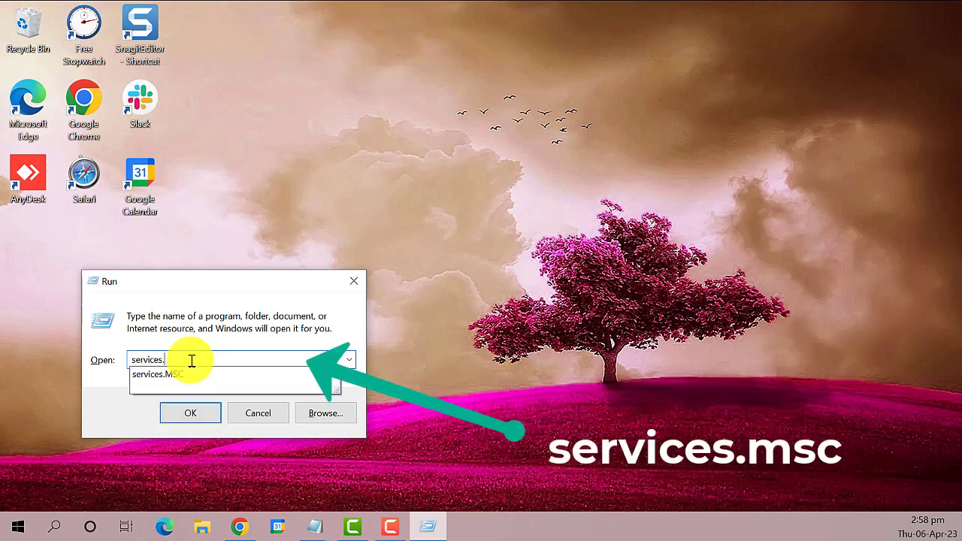
pyautogui.click(189, 412)
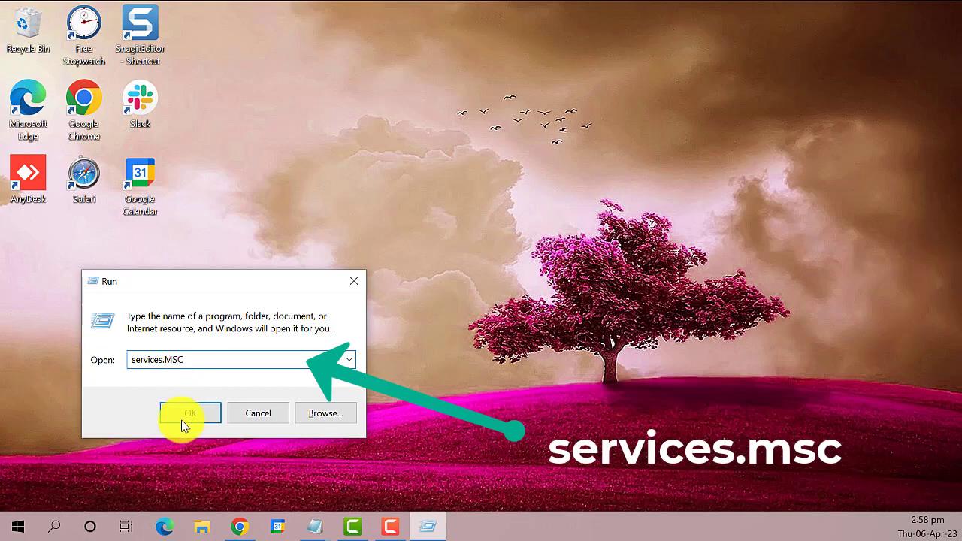
pyautogui.click(190, 412)
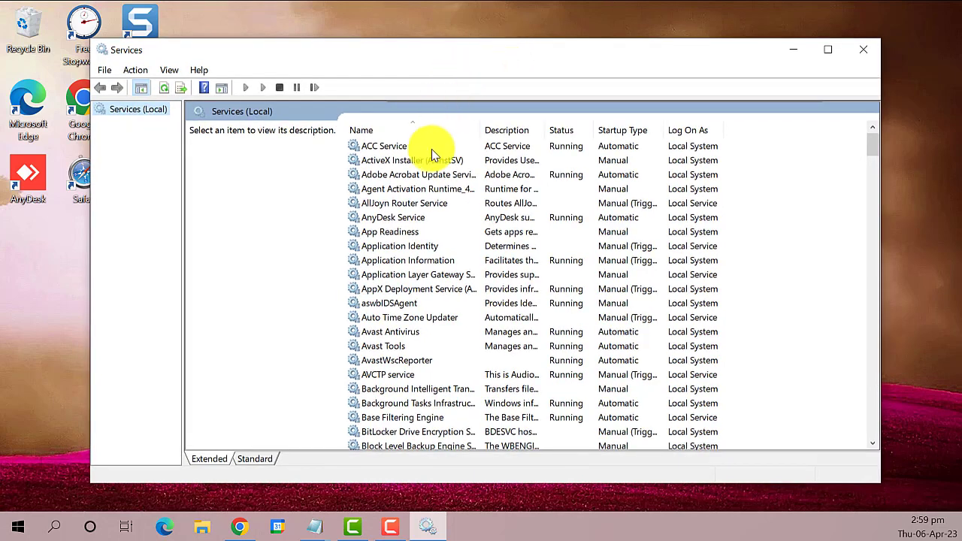
# - Scroll the Services list down until Windows Search is visible
pyautogui.scroll(-3)
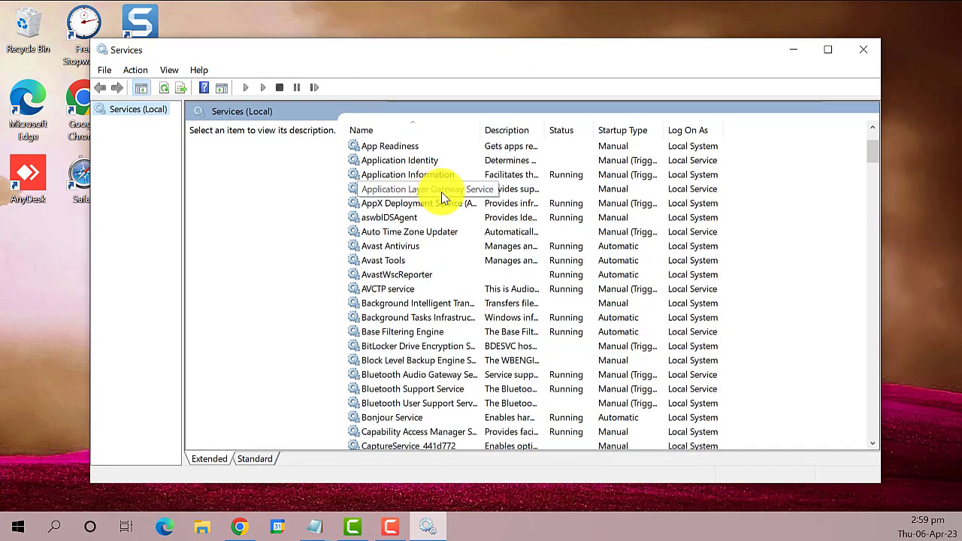
pyautogui.scroll(-3)
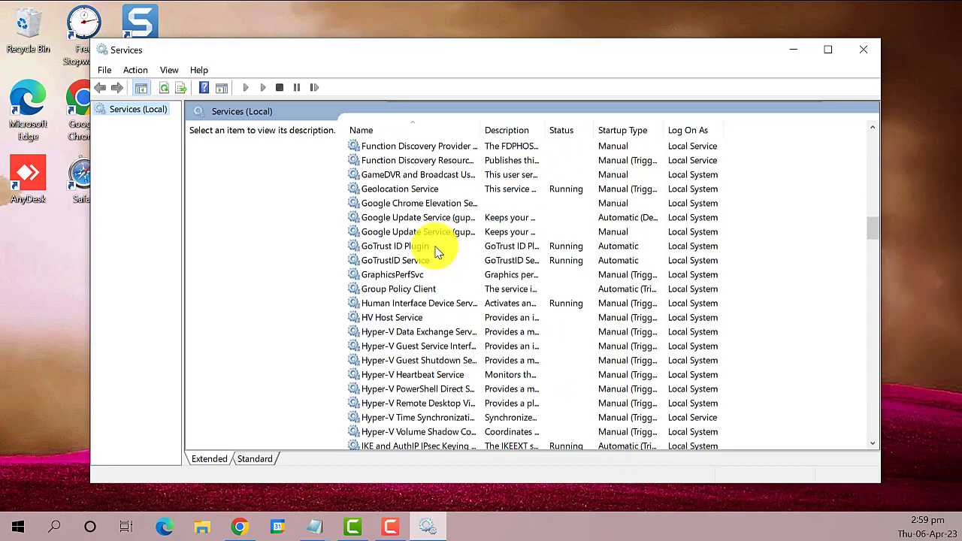
pyautogui.scroll(-3)
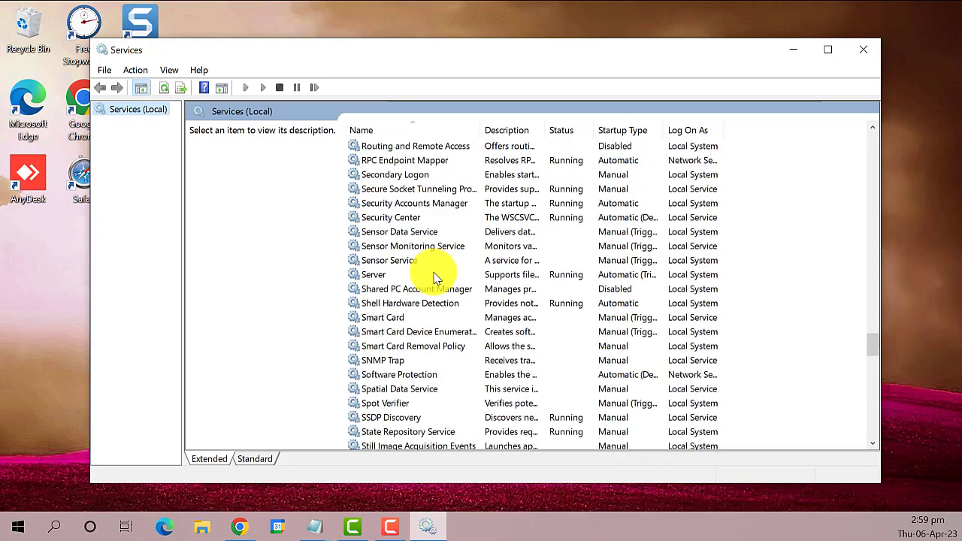
pyautogui.scroll(-3)
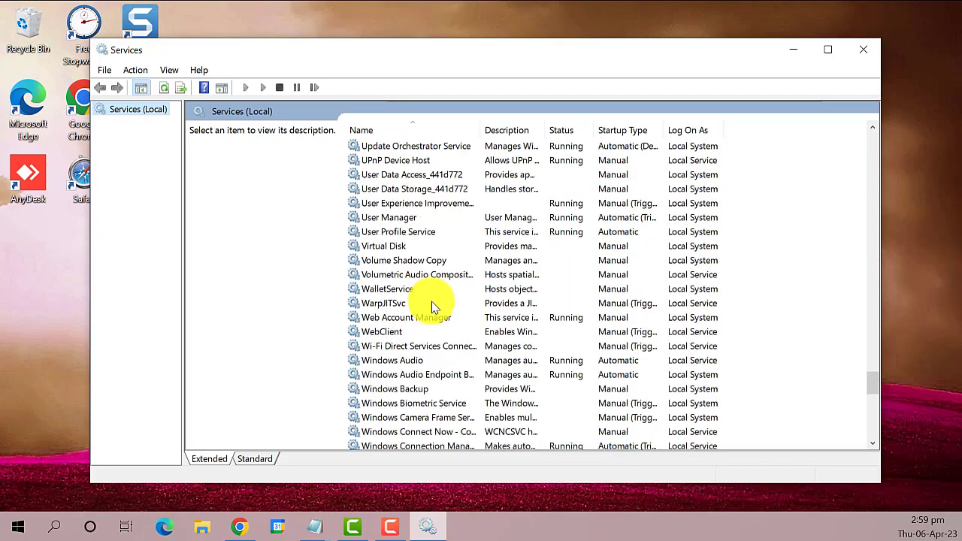
pyautogui.scroll(-3)
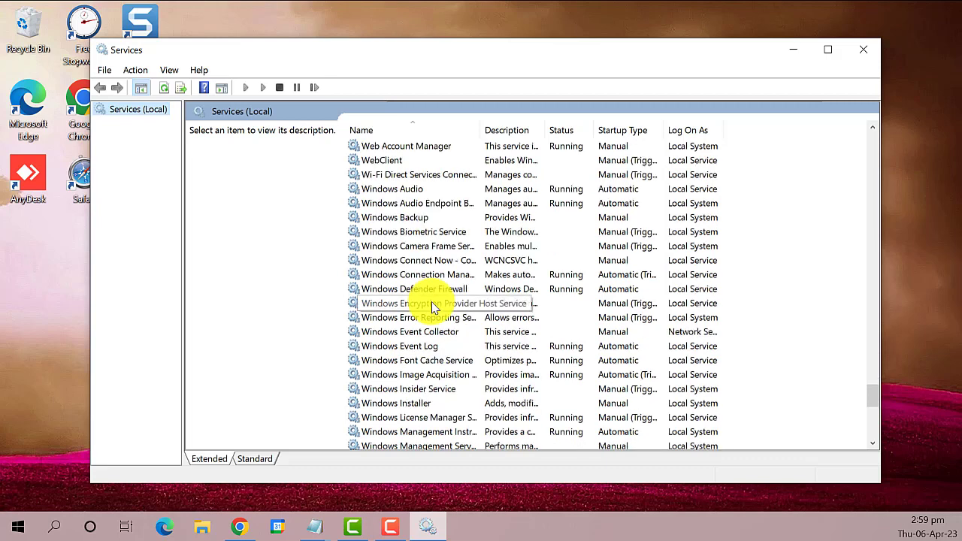
pyautogui.scroll(-3)
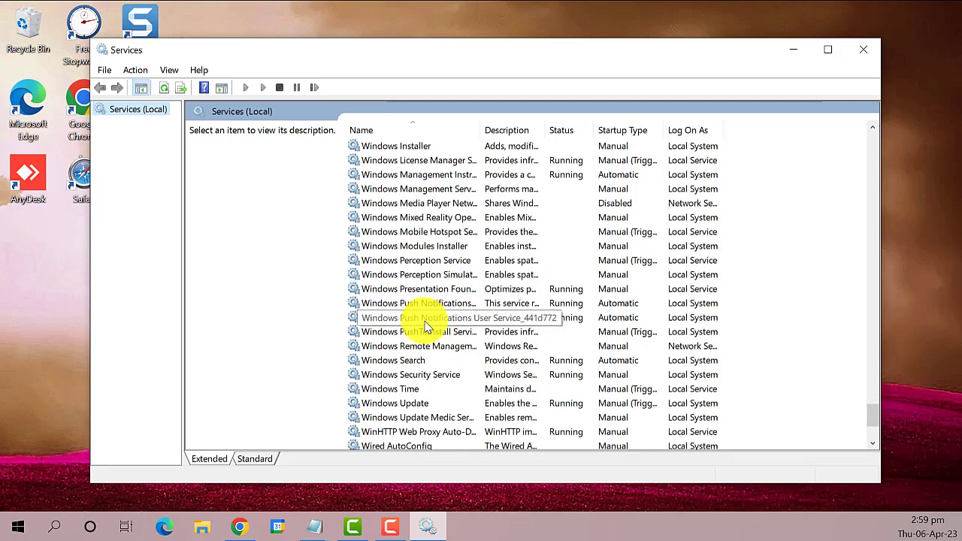
pyautogui.scroll(-3)
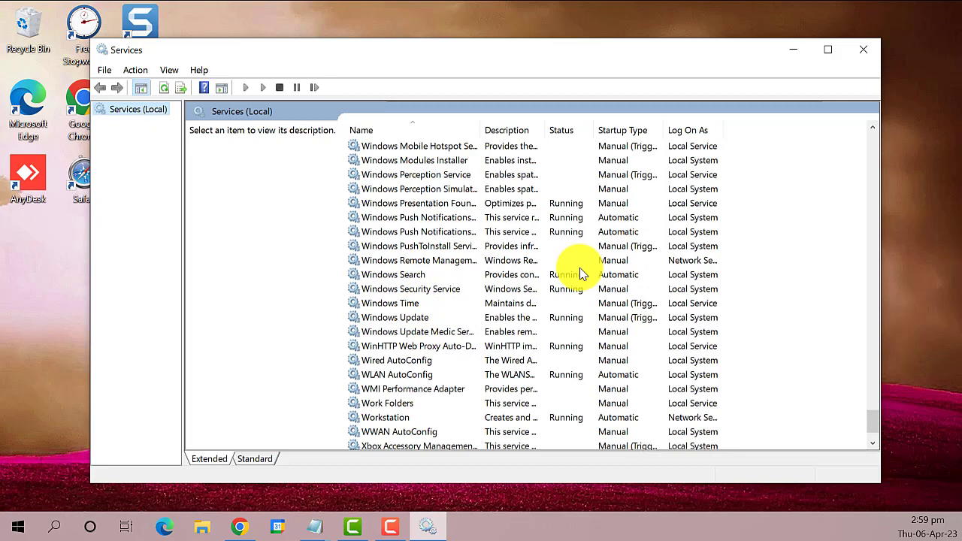
# - Stop the Windows Search service, then start it again from its context menu
pyautogui.click(394, 274)
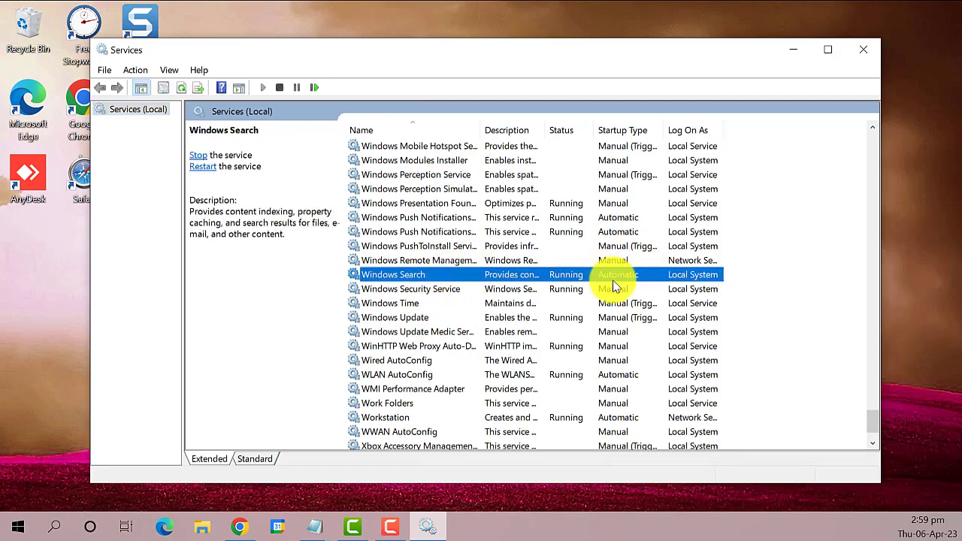
pyautogui.moveTo(568, 276)
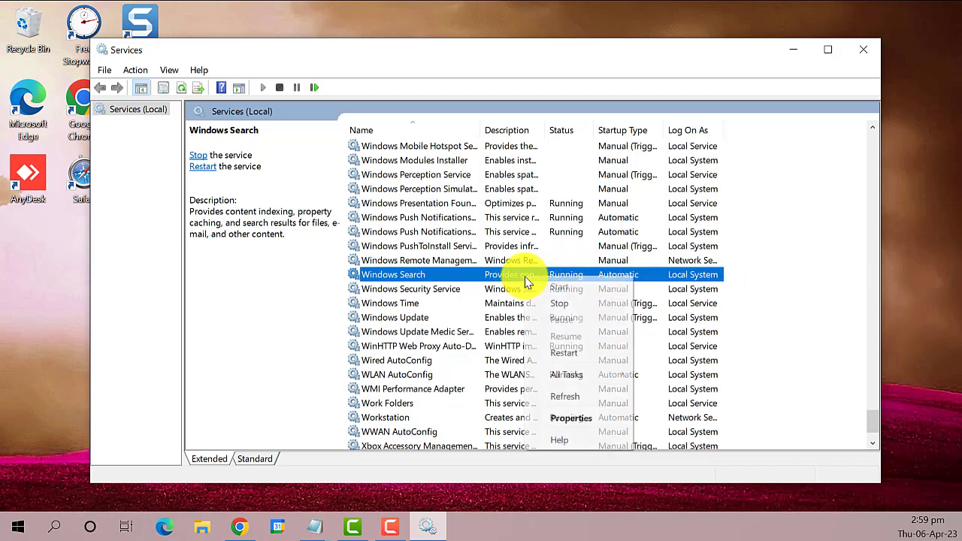
pyautogui.moveTo(569, 304)
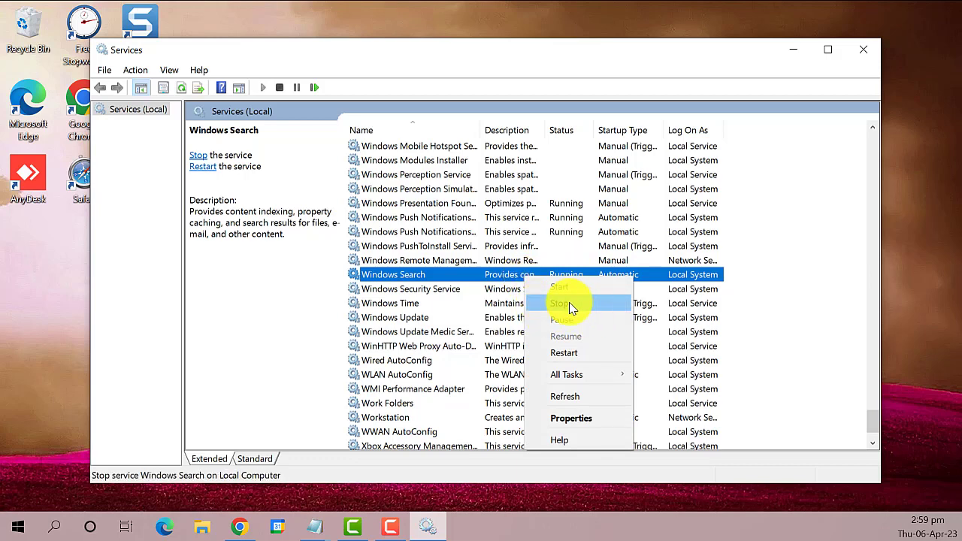
pyautogui.click(562, 304)
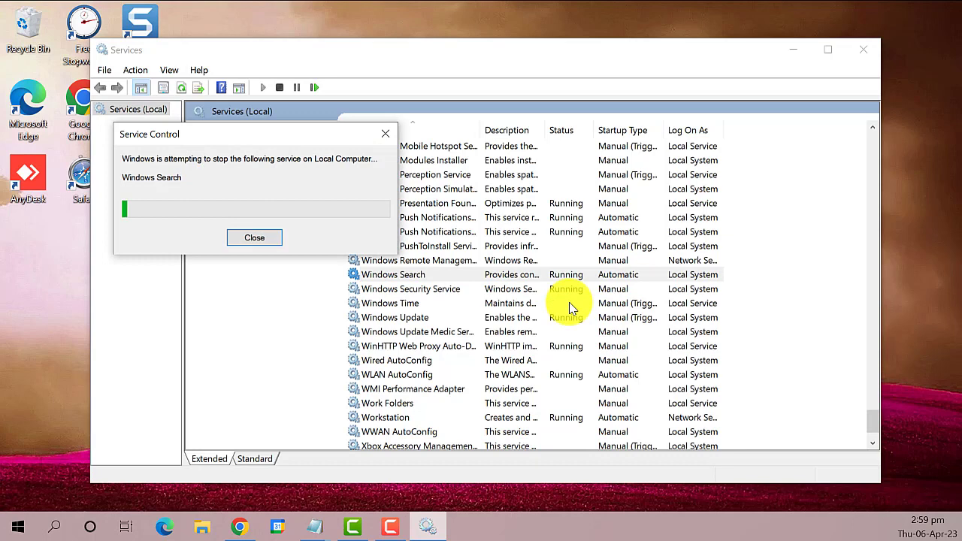
pyautogui.click(254, 238)
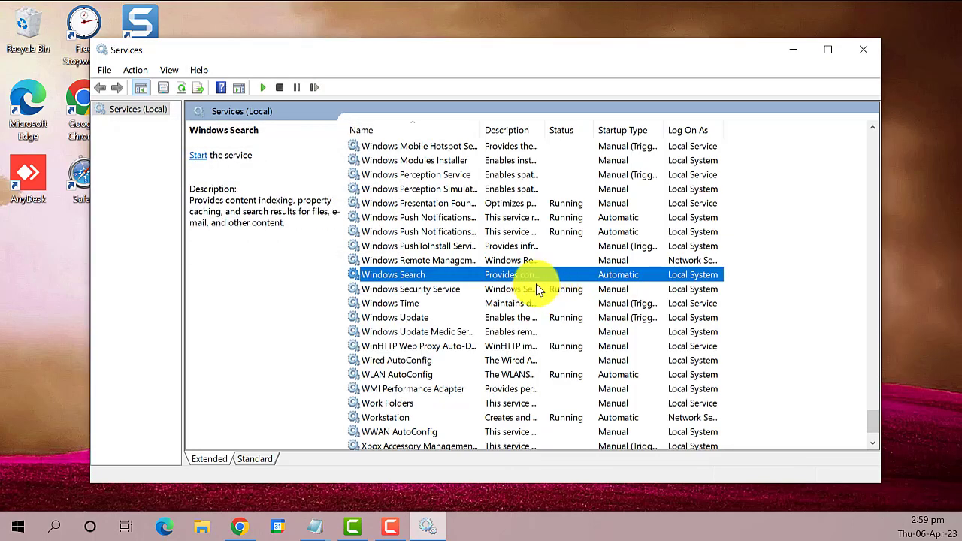
pyautogui.moveTo(478, 278)
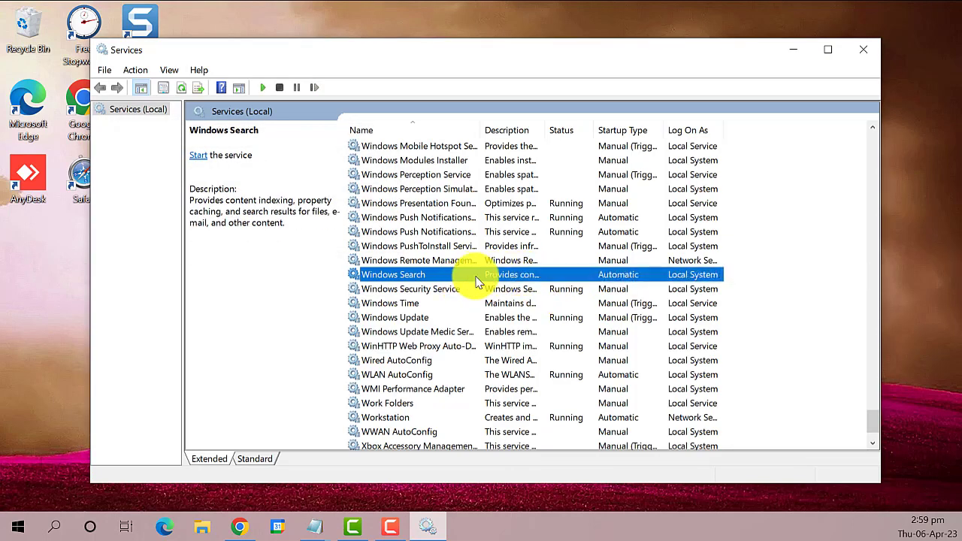
pyautogui.rightClick(472, 273)
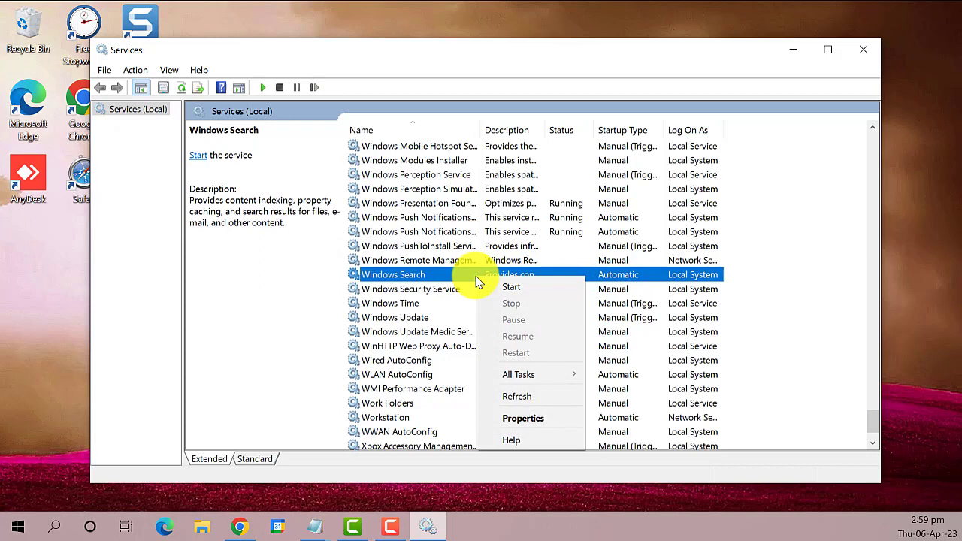
pyautogui.click(511, 286)
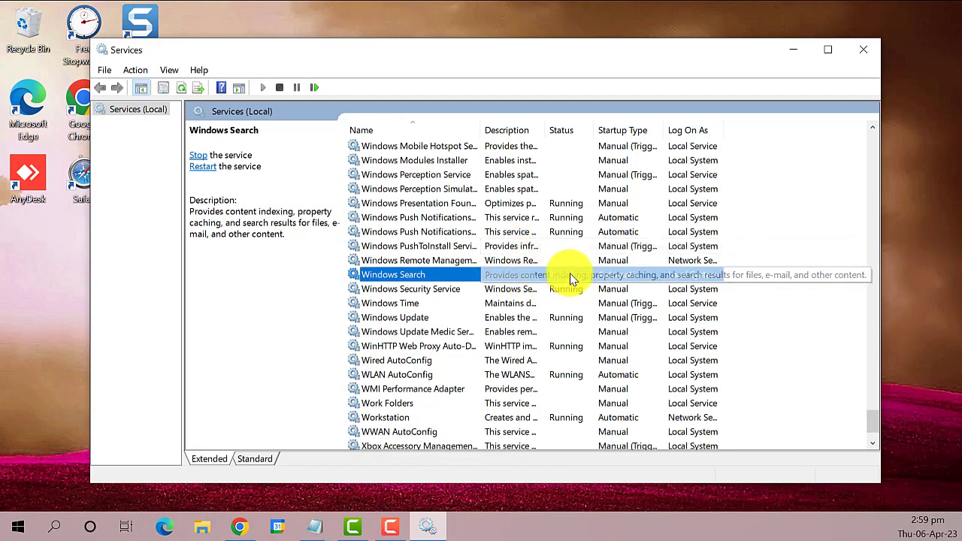
# - In Windows Search properties, set Startup type to Automatic (Delayed Start) and confirm with OK
pyautogui.rightClick(393, 273)
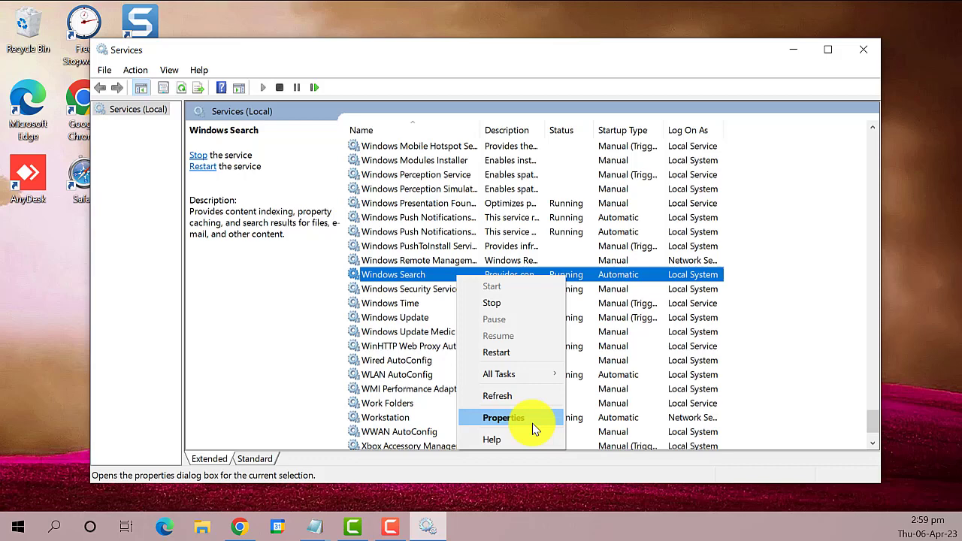
pyautogui.click(500, 417)
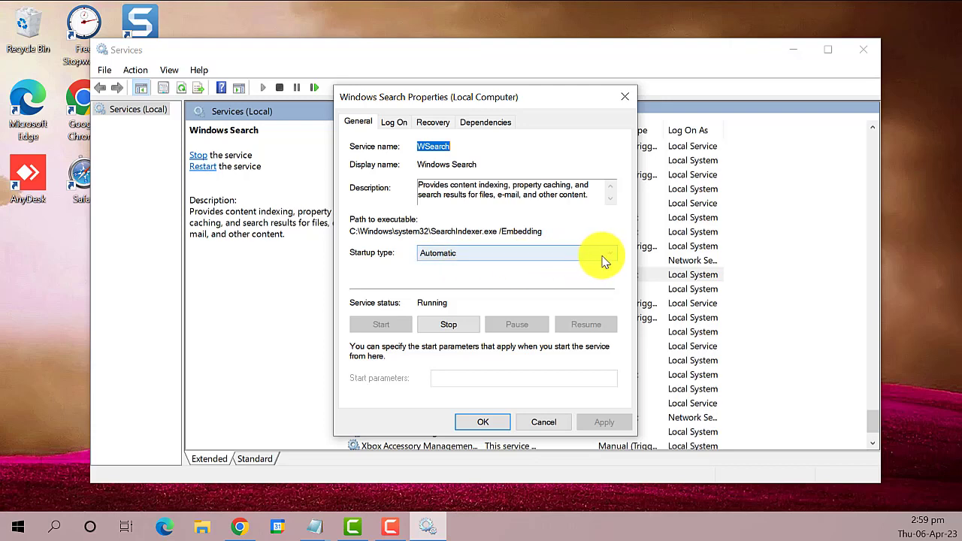
pyautogui.click(607, 252)
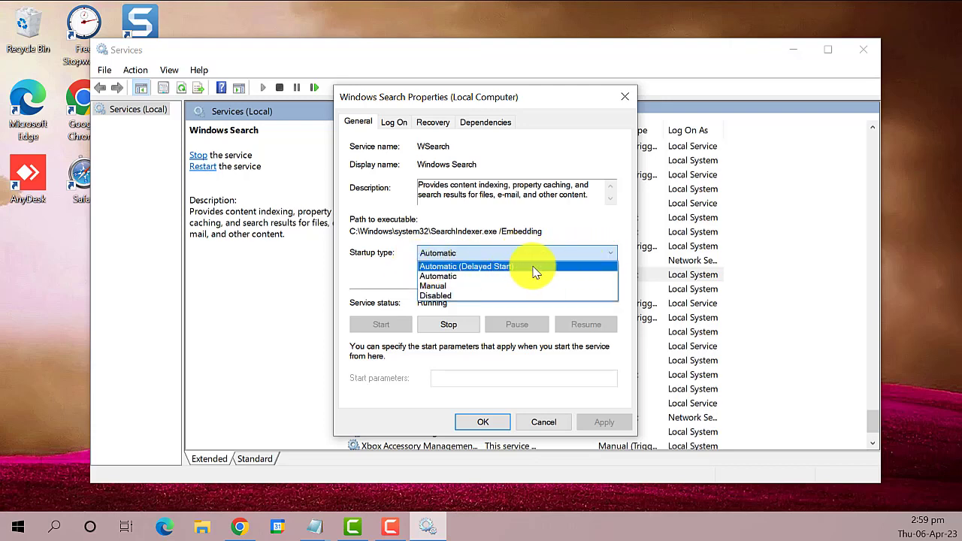
pyautogui.click(466, 266)
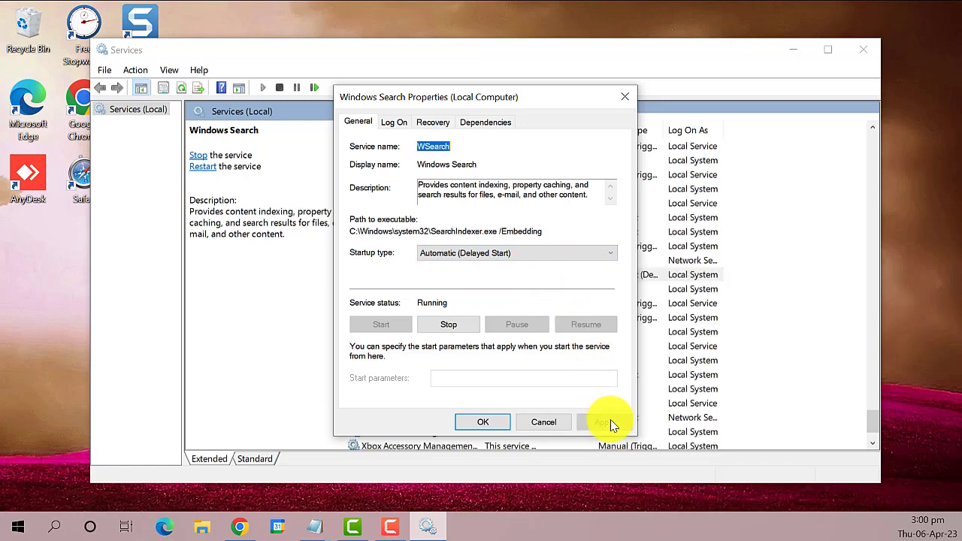
pyautogui.click(483, 421)
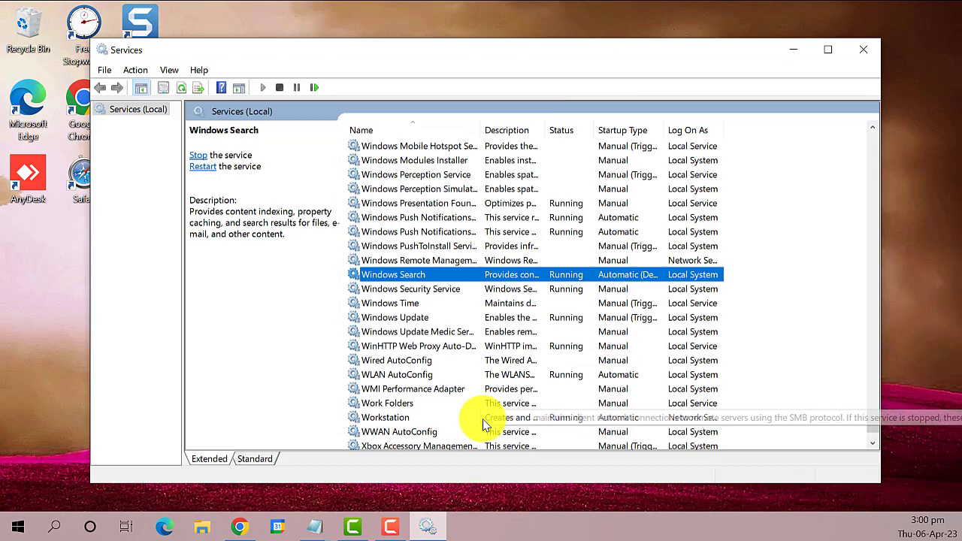
pyautogui.moveTo(478, 310)
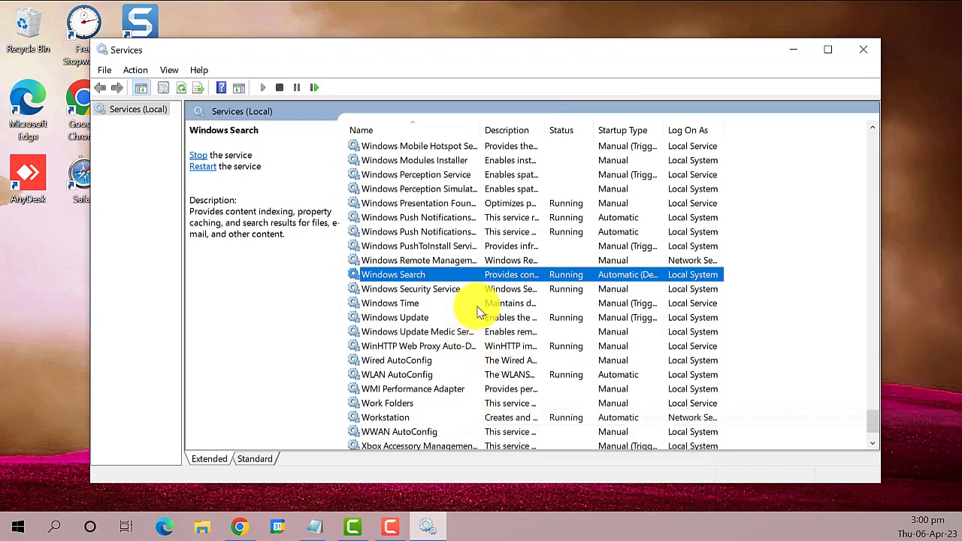
pyautogui.moveTo(862, 57)
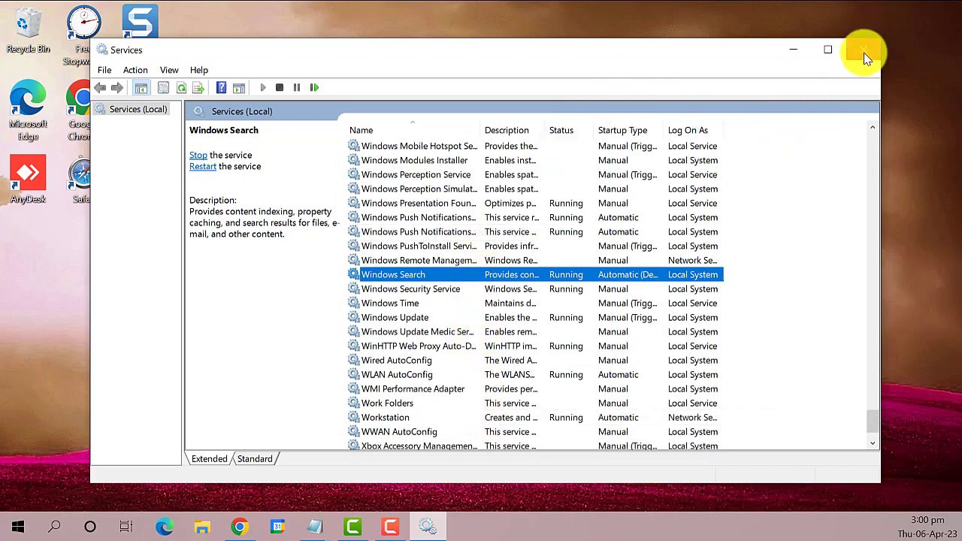
# - Close the Services console to return to the desktop
pyautogui.click(858, 50)
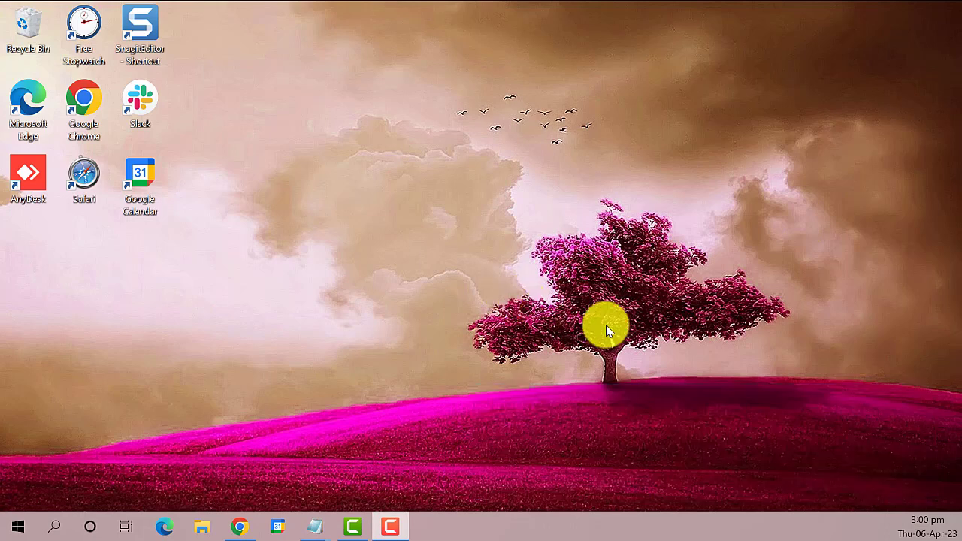
pyautogui.moveTo(598, 538)
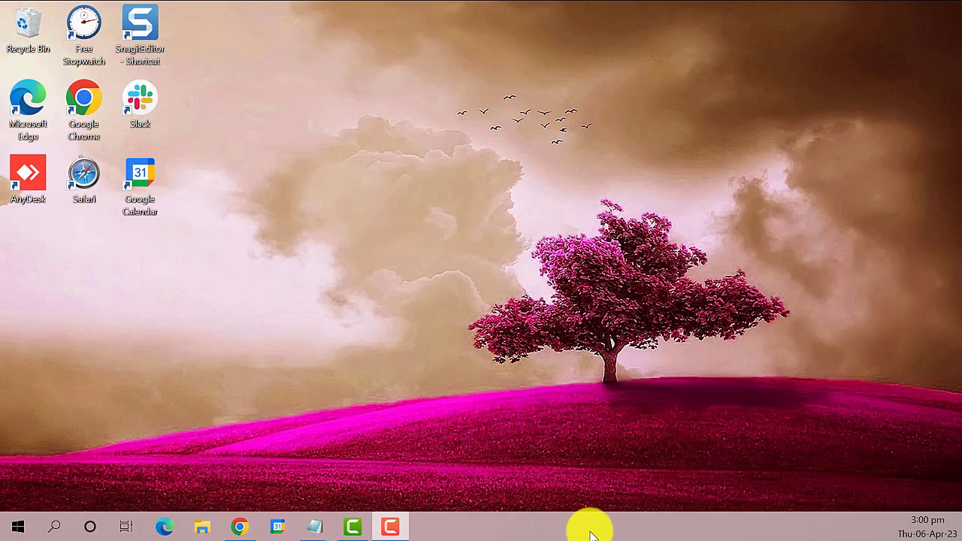
pyautogui.moveTo(714, 529)
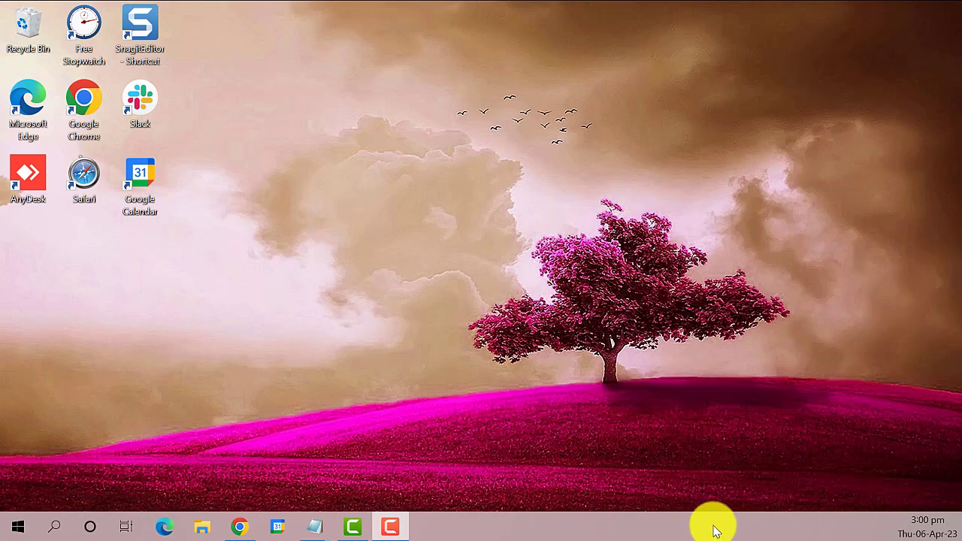
# - Locate Windows Explorer in Task Manager's process list and bring up its Restart action
pyautogui.rightClick(710, 538)
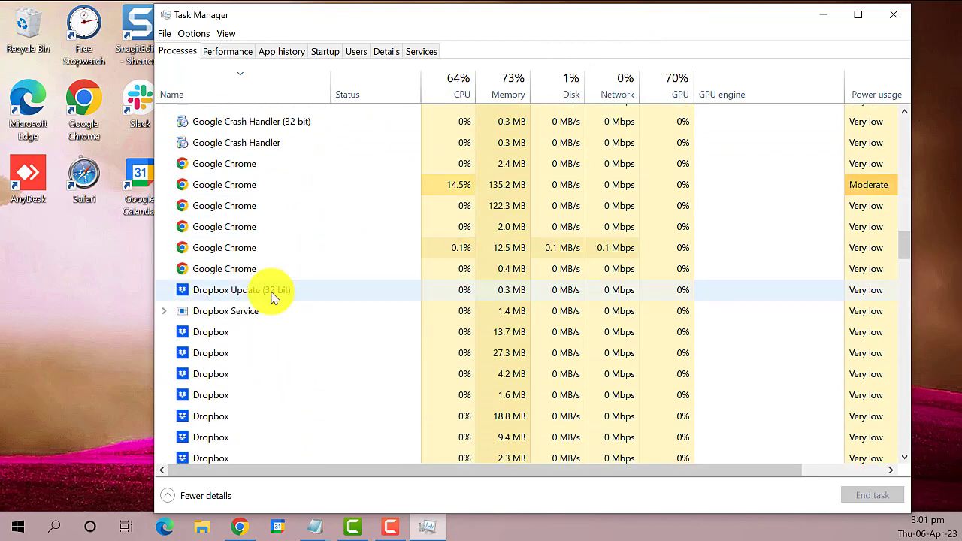
pyautogui.scroll(-3)
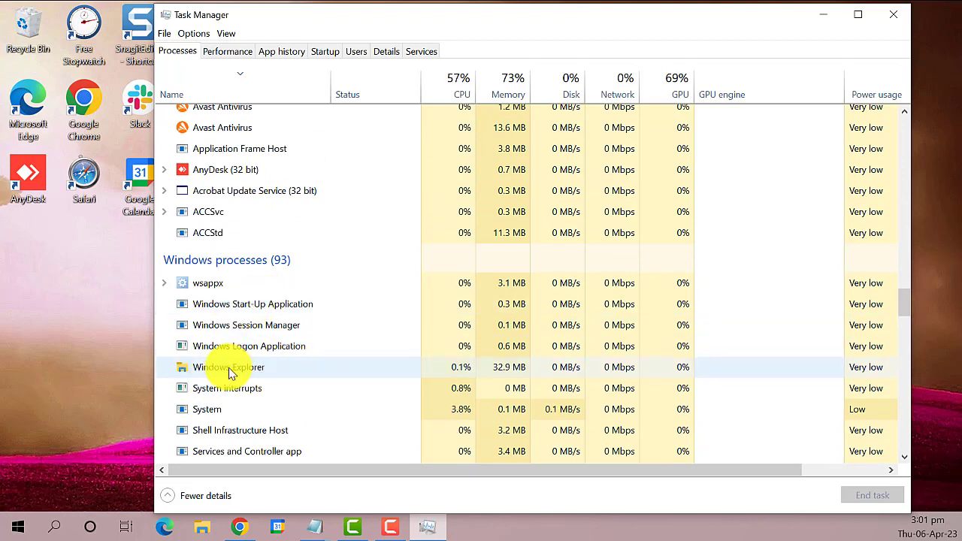
pyautogui.click(228, 367)
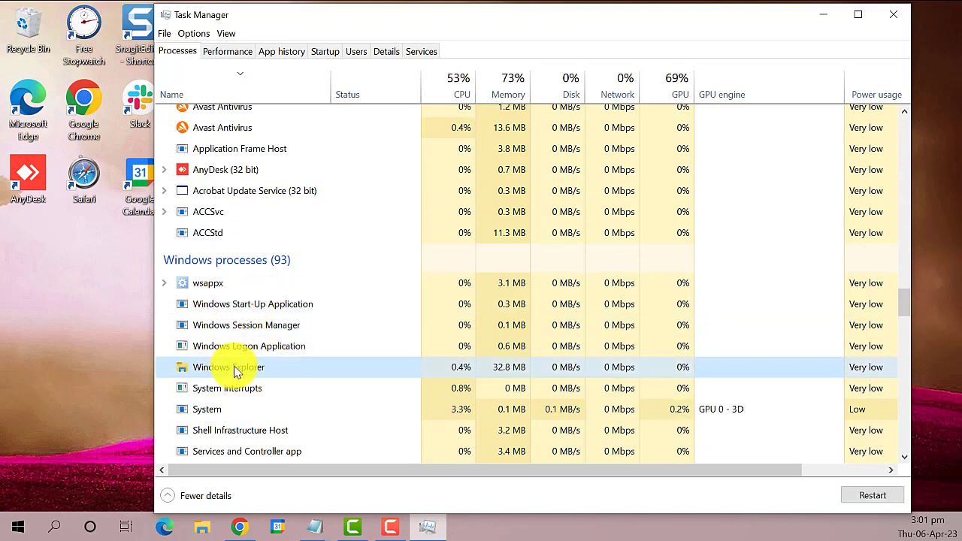
pyautogui.moveTo(284, 370)
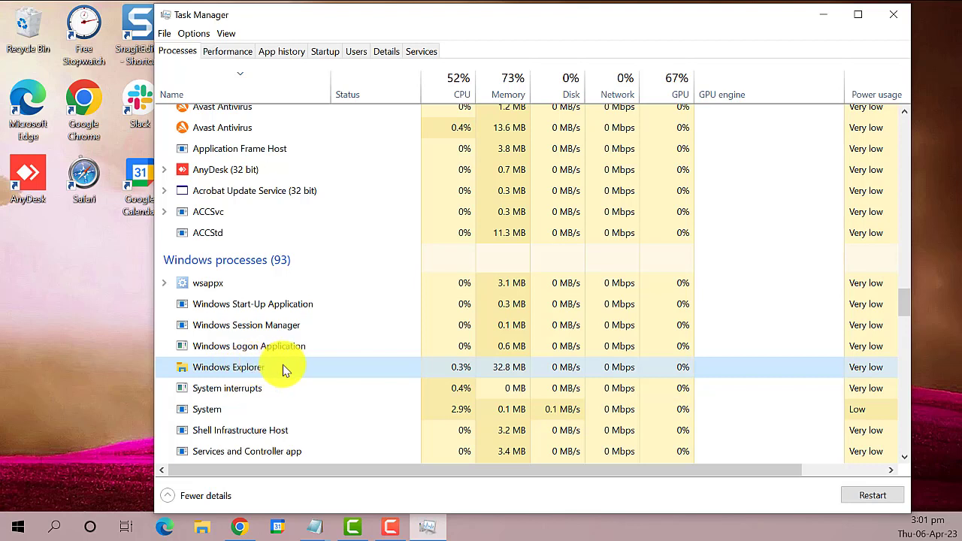
pyautogui.rightClick(229, 367)
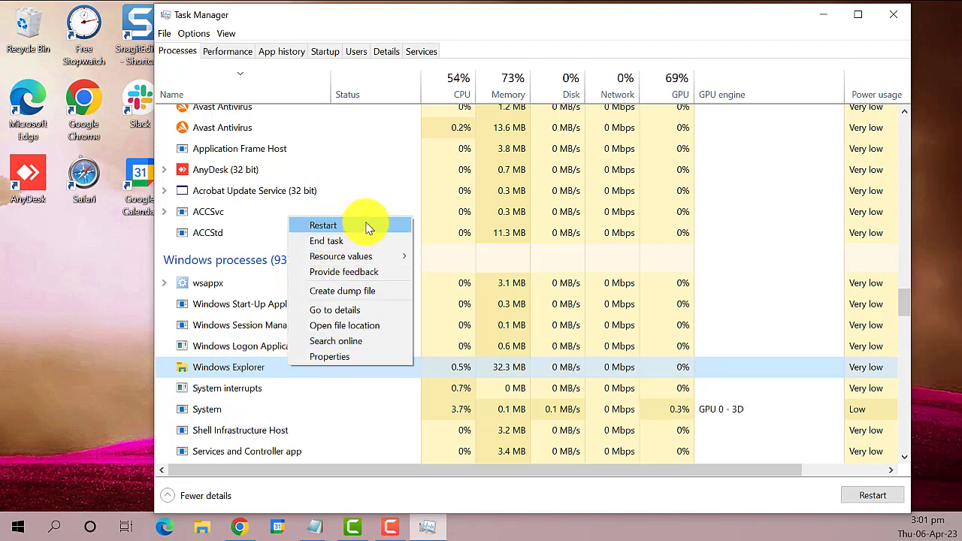
pyautogui.moveTo(398, 227)
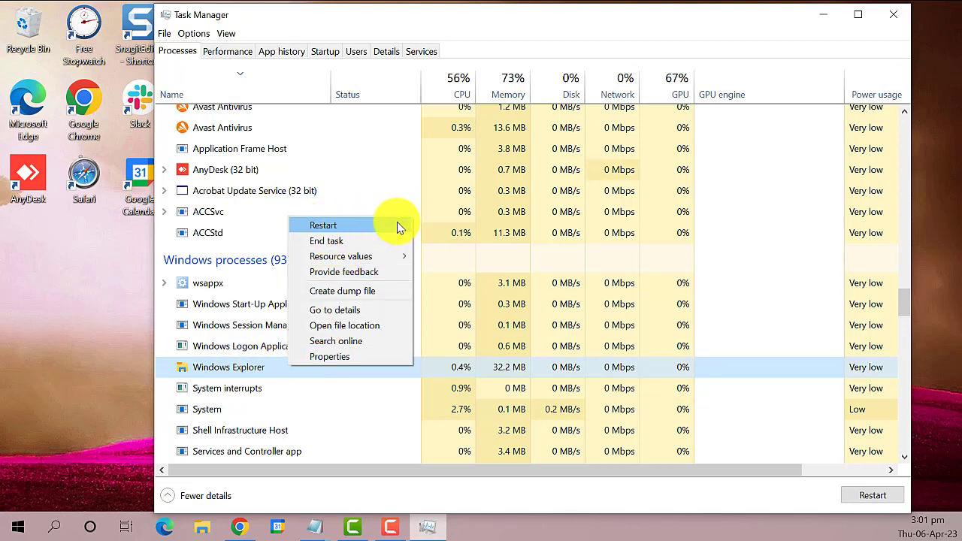